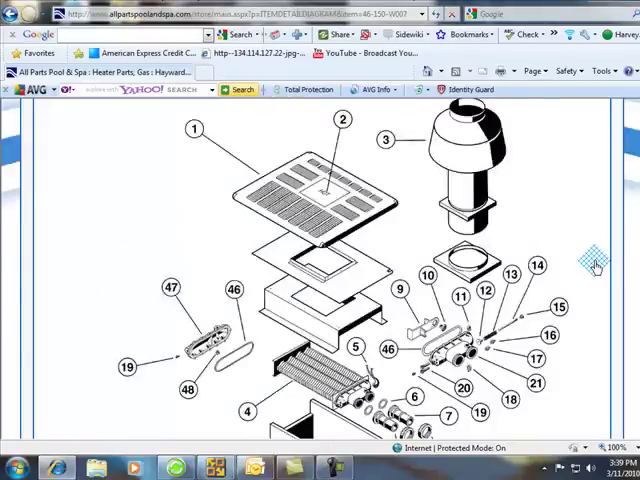
scroll("up", 3)
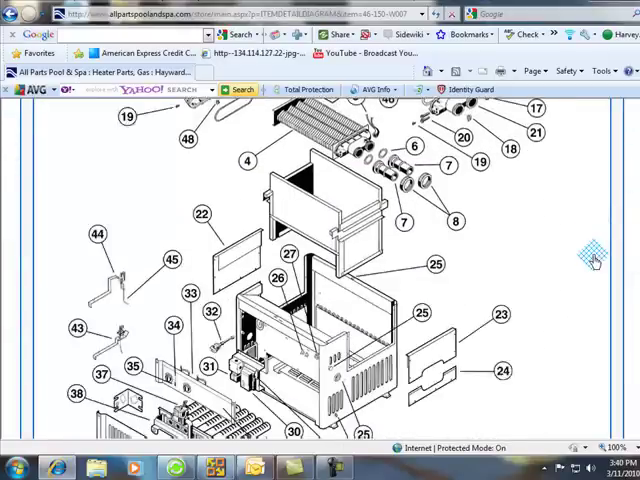
scroll("down", 3)
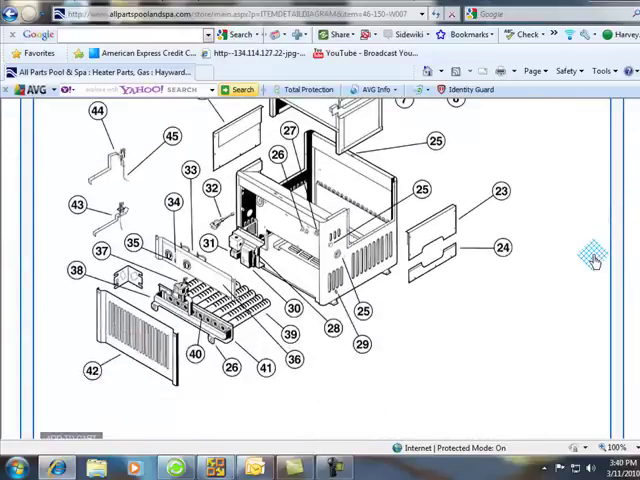
scroll("up", 3)
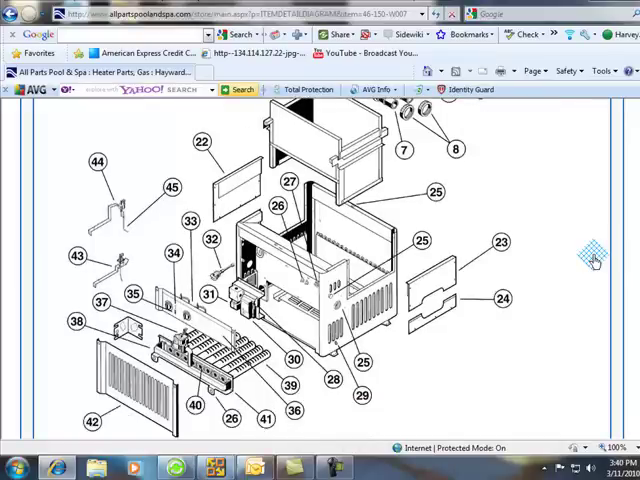
mouse_move(410, 190)
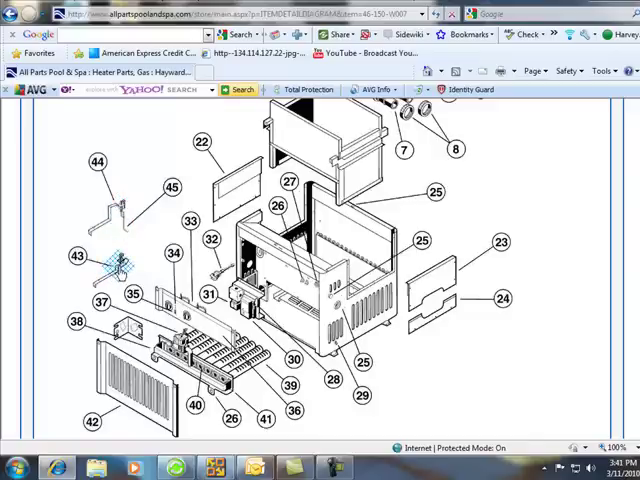
mouse_move(162, 328)
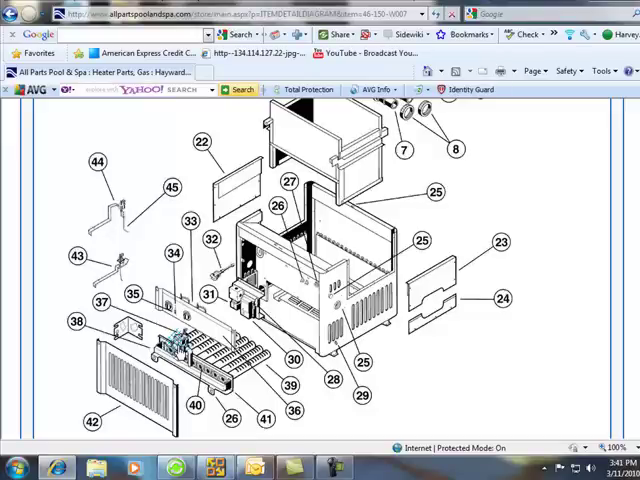
mouse_move(120, 270)
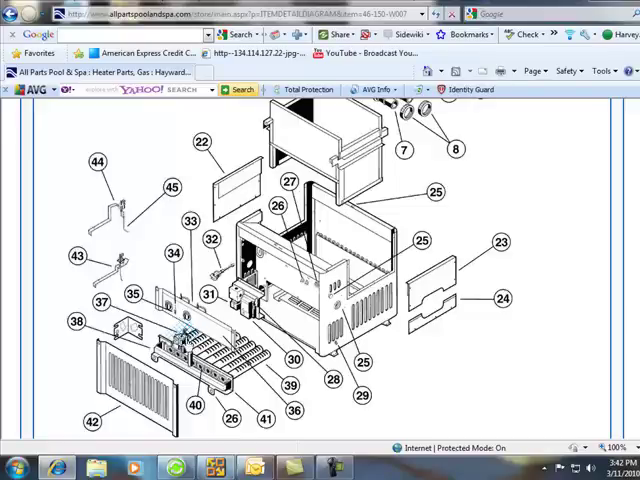
mouse_move(472, 335)
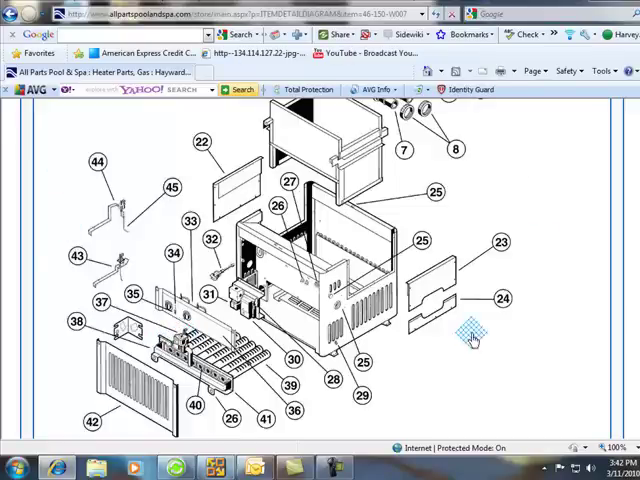
mouse_move(375, 340)
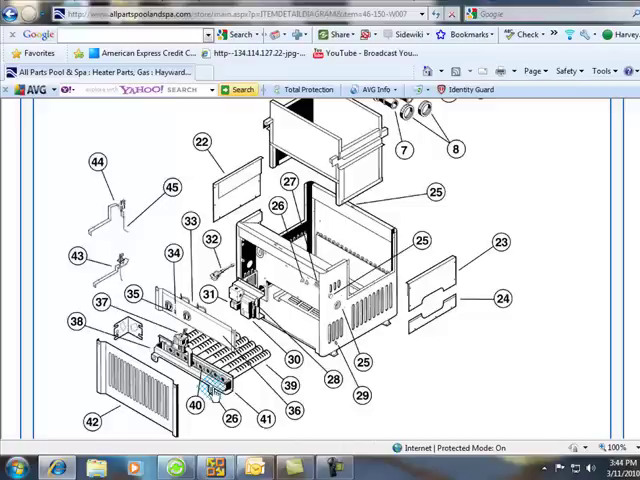
mouse_move(395, 345)
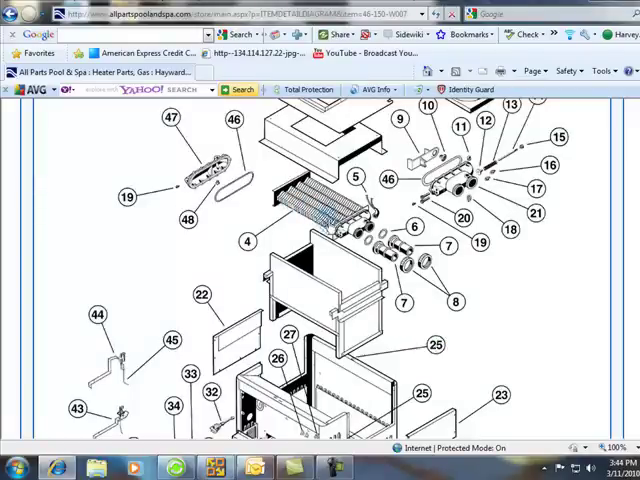
scroll("down", 3)
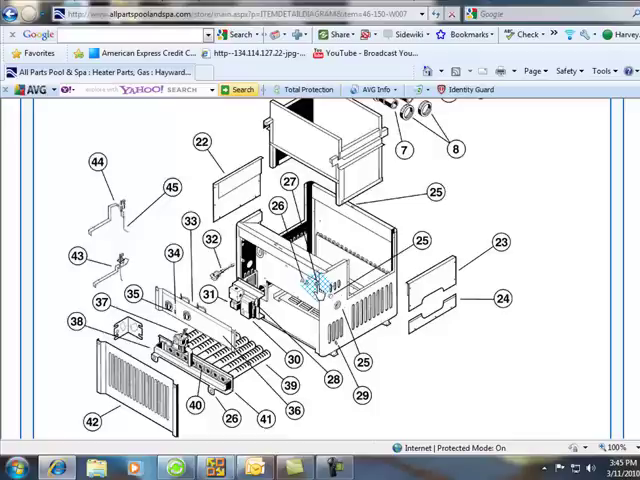
scroll("up", 3)
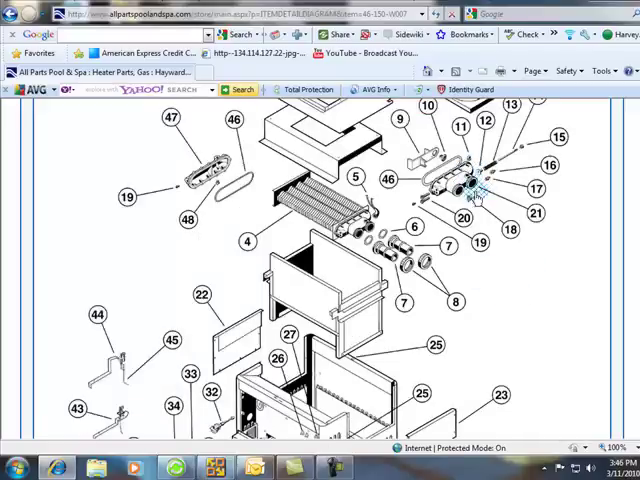
mouse_move(553, 287)
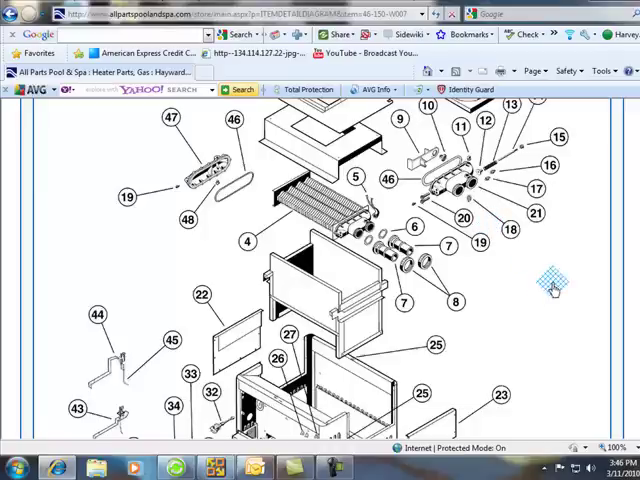
scroll("down", 3)
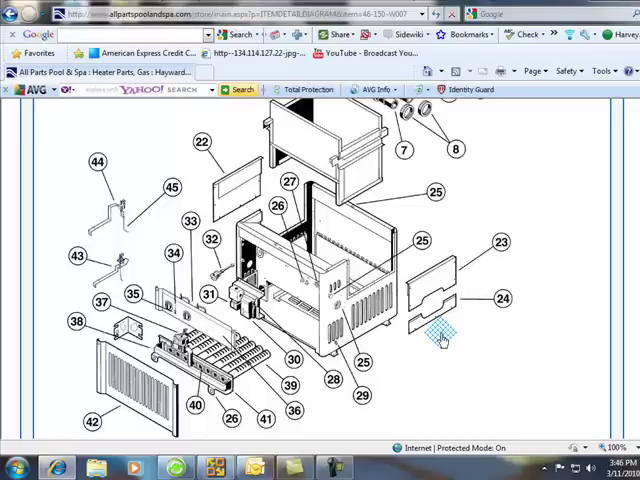
mouse_move(215, 335)
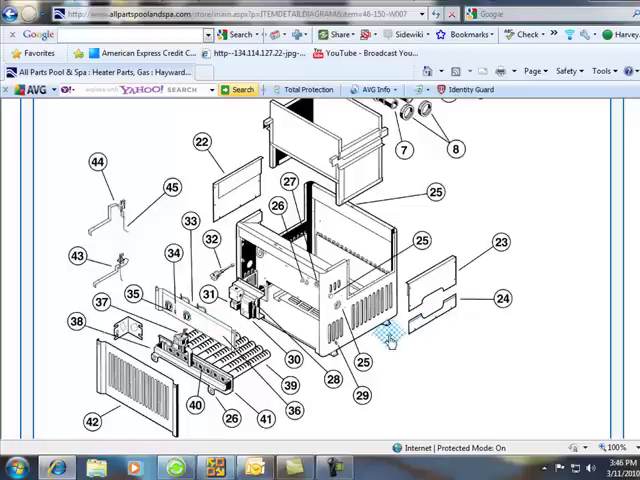
mouse_move(318, 345)
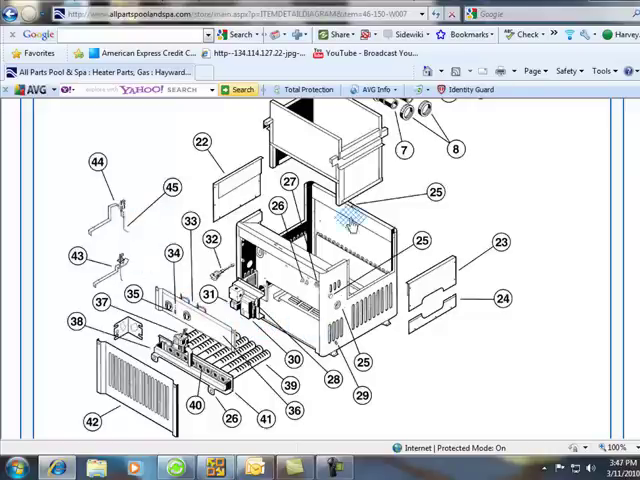
scroll("up", 3)
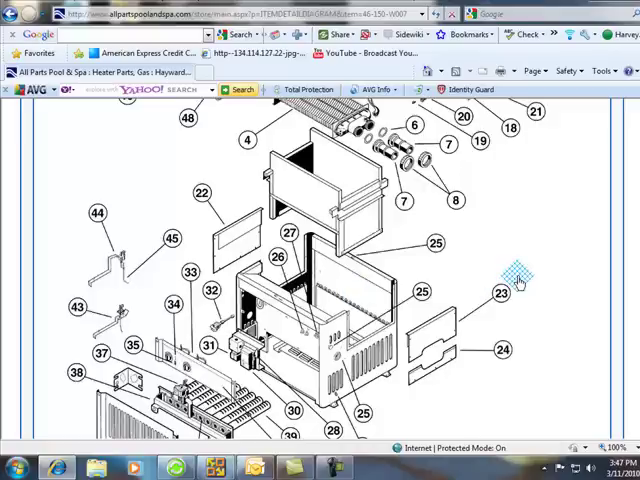
scroll("up", 3)
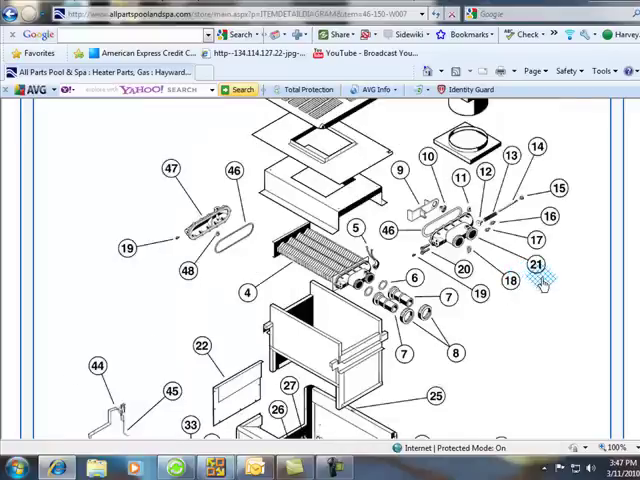
scroll("up", 3)
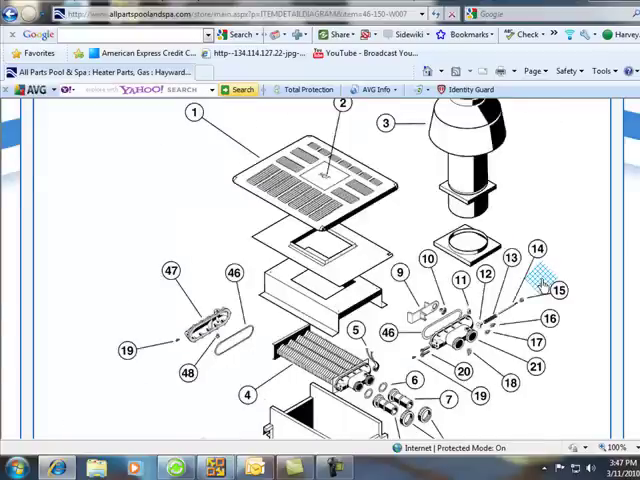
scroll("up", 3)
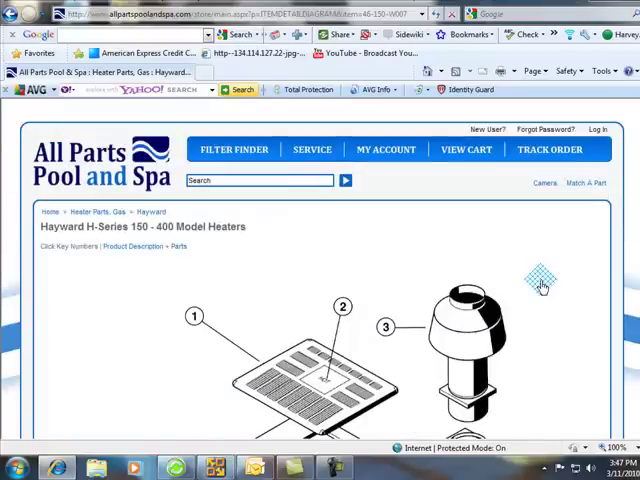
scroll("down", 3)
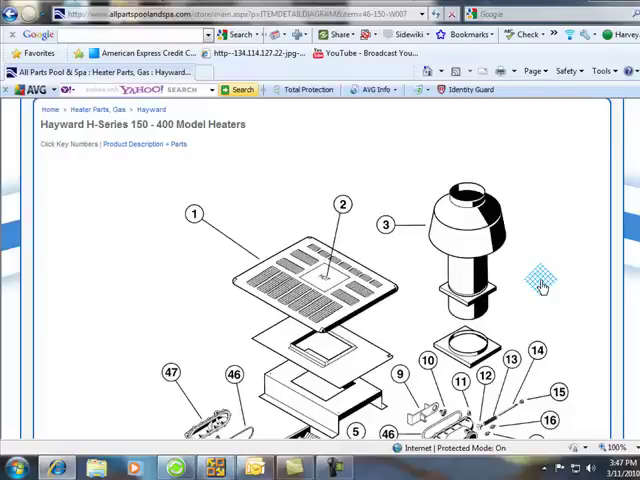
scroll("down", 3)
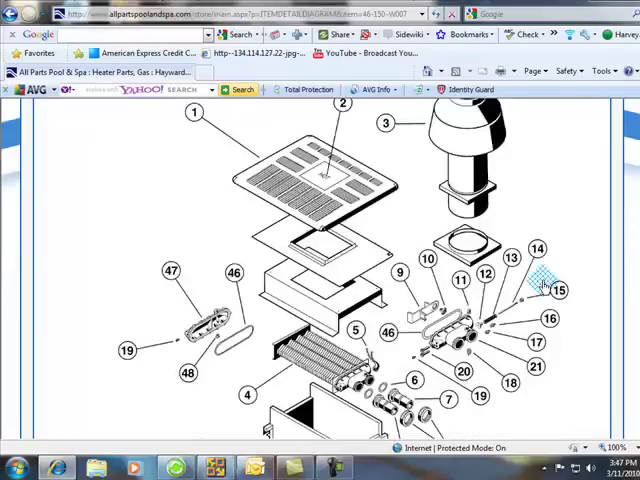
scroll("down", 3)
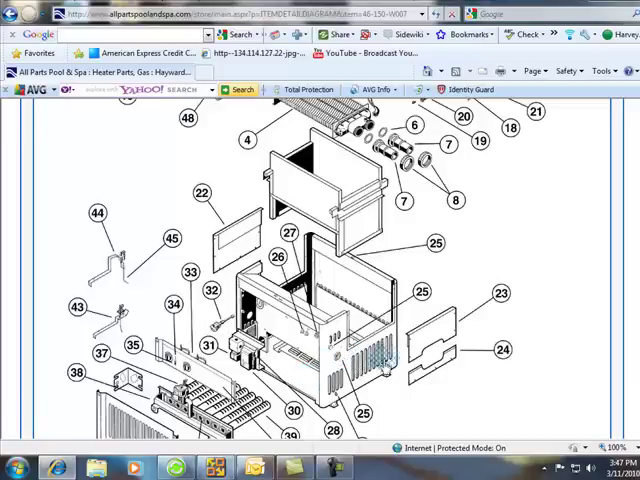
scroll("up", 3)
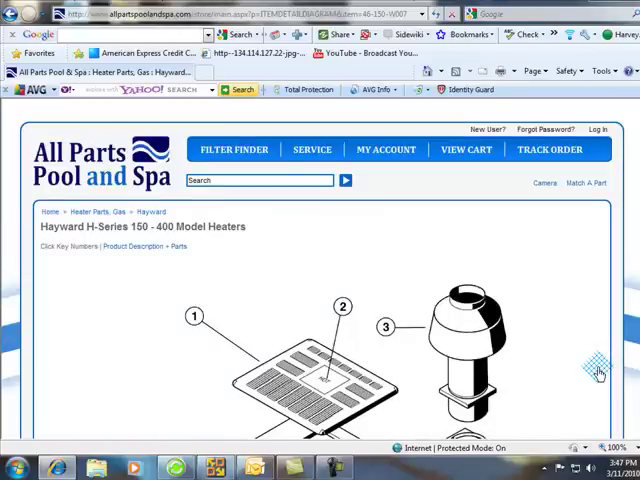
scroll("down", 3)
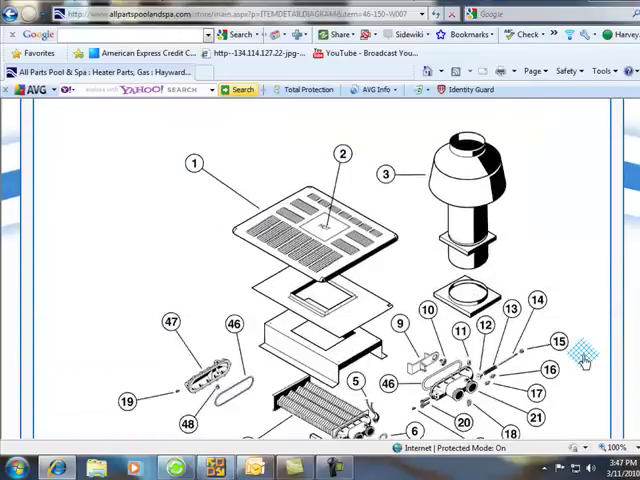
scroll("up", 3)
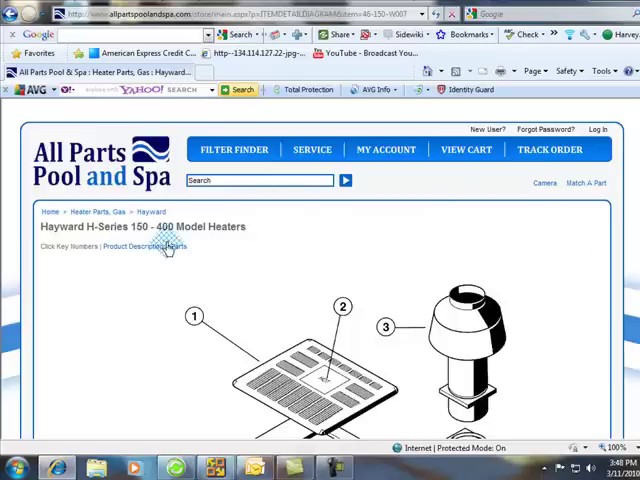
scroll("down", 3)
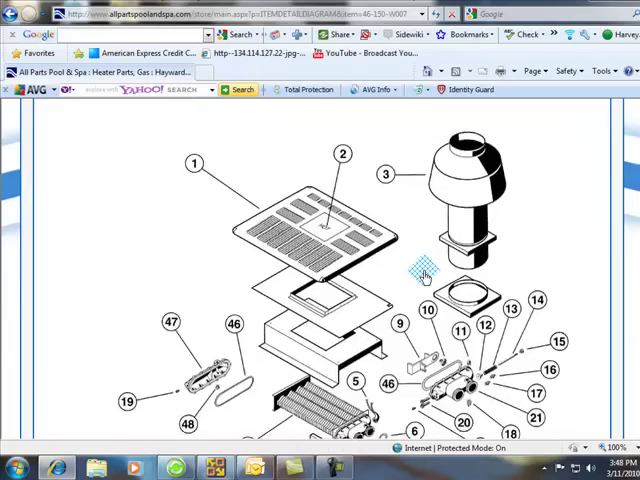
scroll("up", 3)
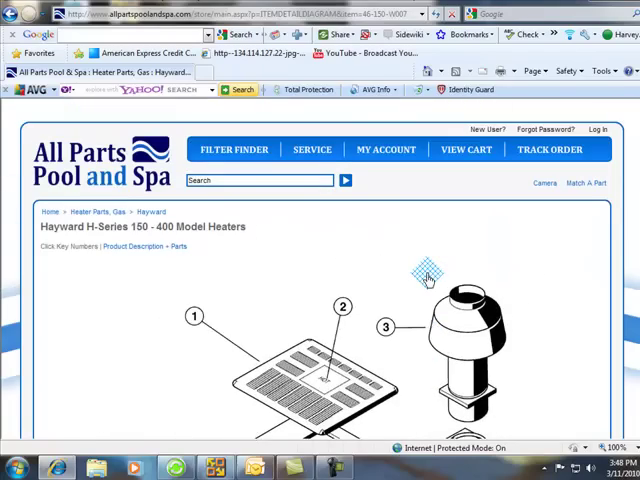
scroll("down", 3)
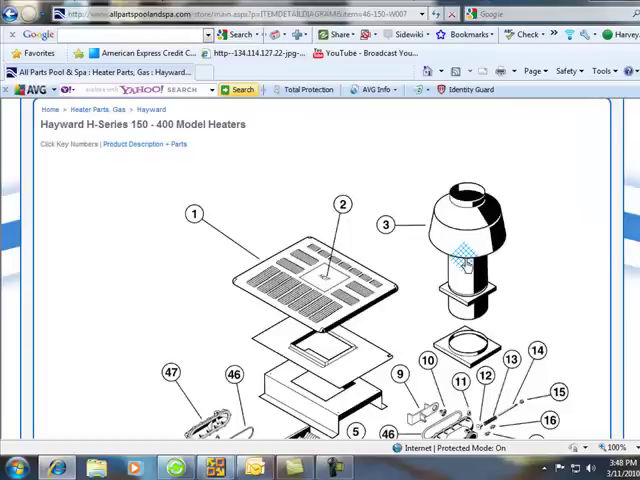
mouse_move(408, 305)
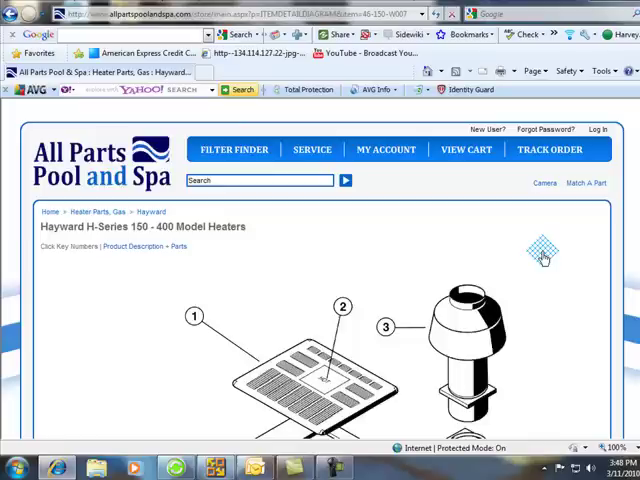
scroll("down", 3)
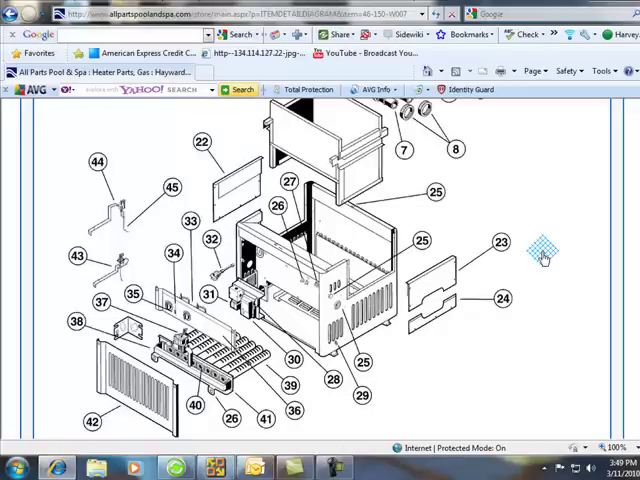
scroll("up", 3)
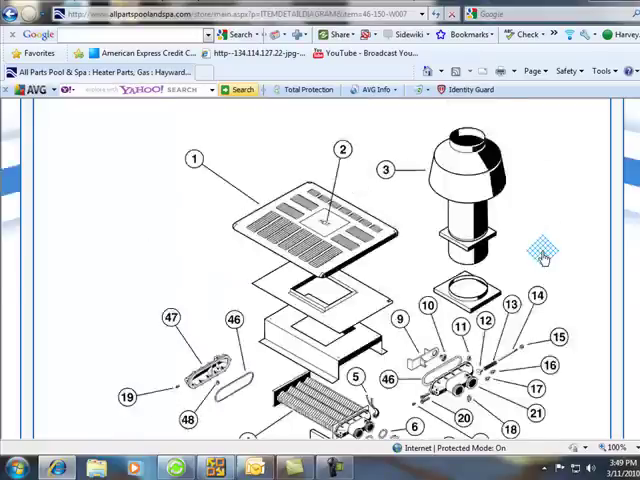
scroll("up", 3)
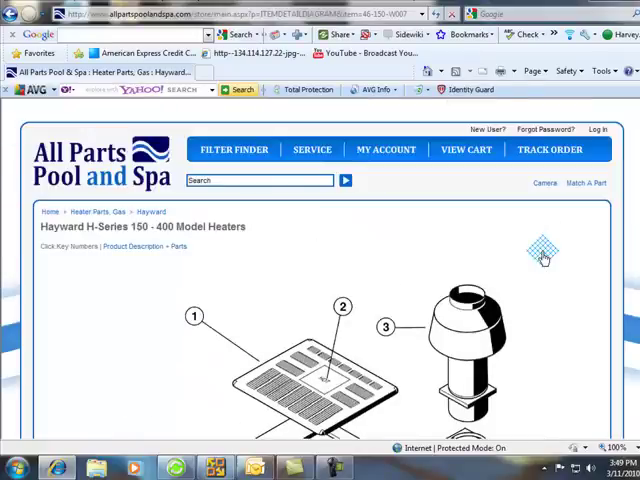
scroll("down", 3)
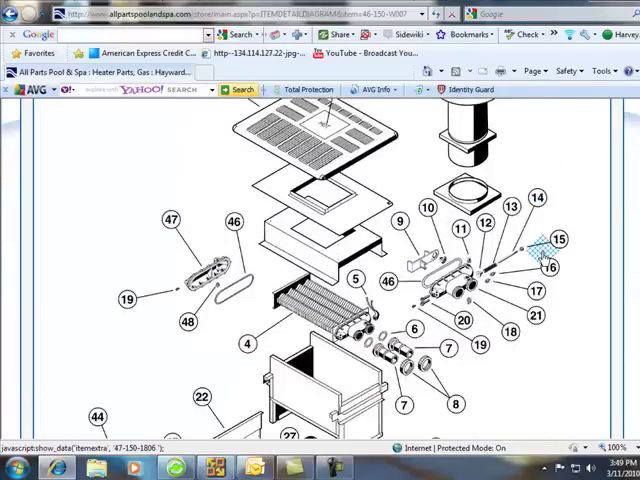
scroll("down", 3)
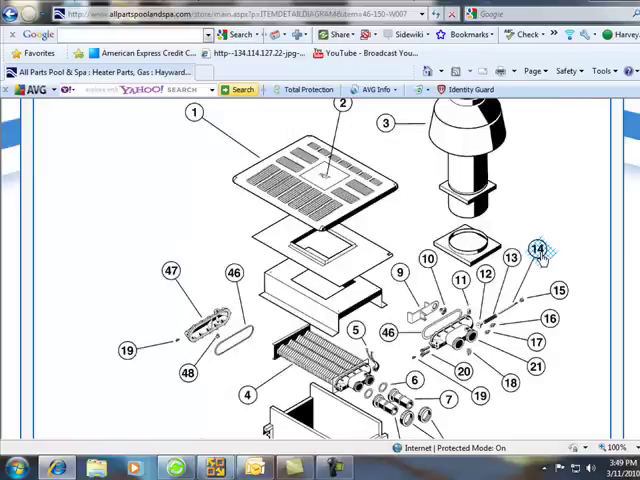
scroll("up", 3)
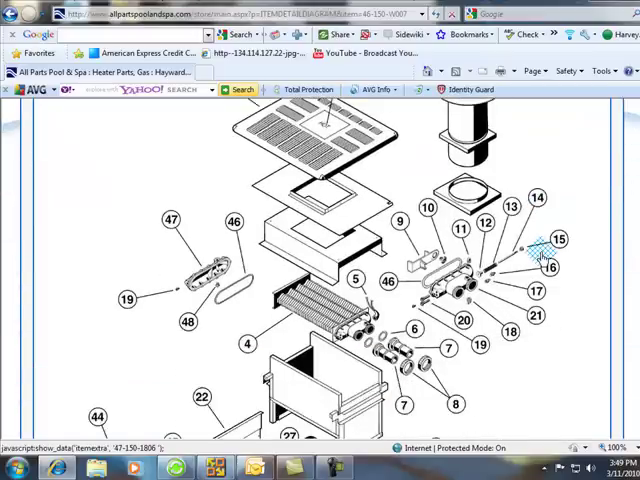
scroll("down", 3)
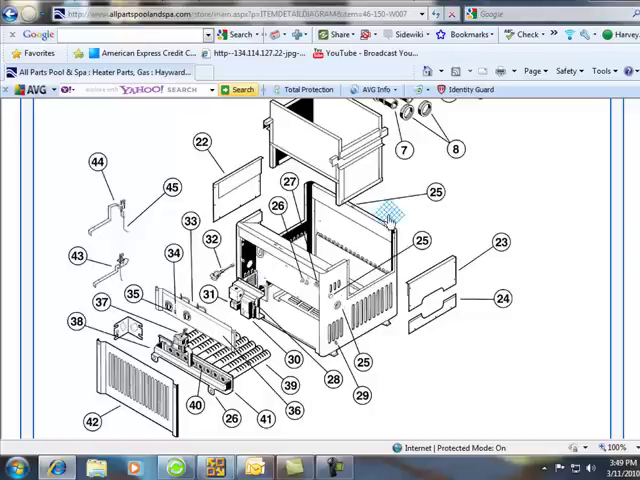
mouse_move(540, 290)
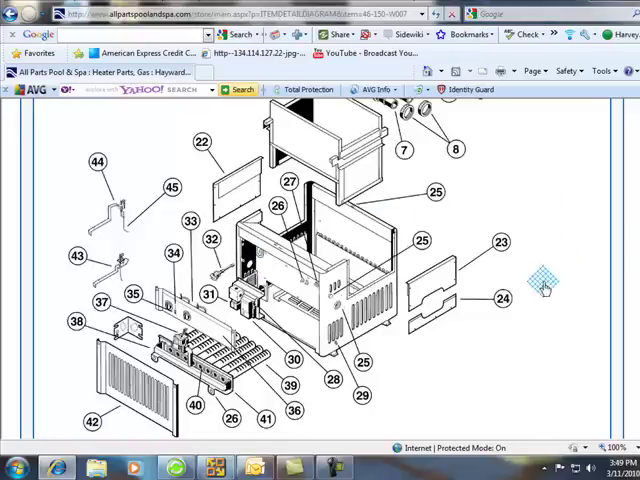
scroll("up", 3)
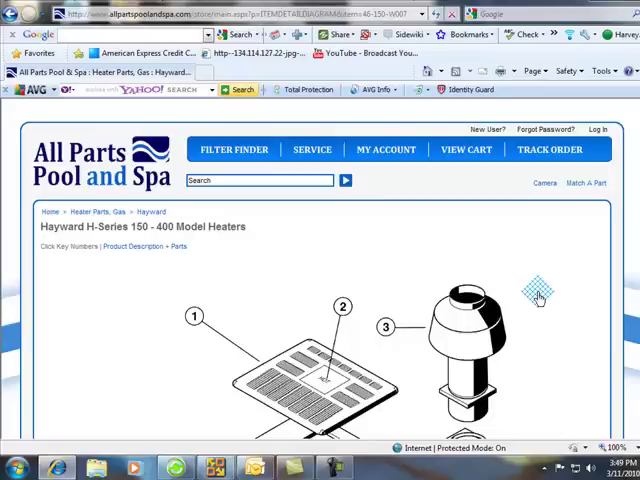
scroll("down", 3)
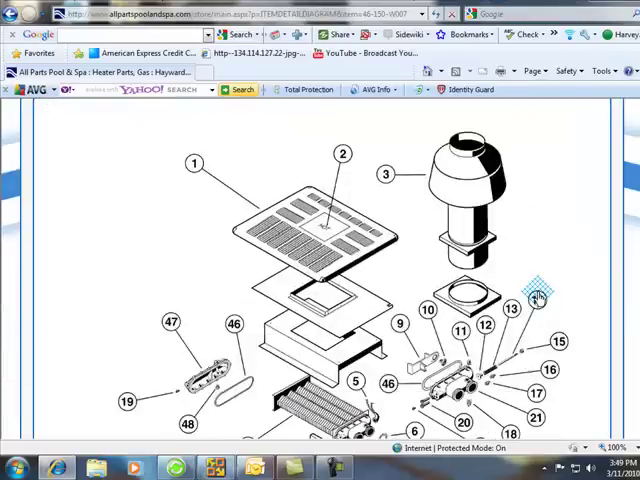
scroll("down", 3)
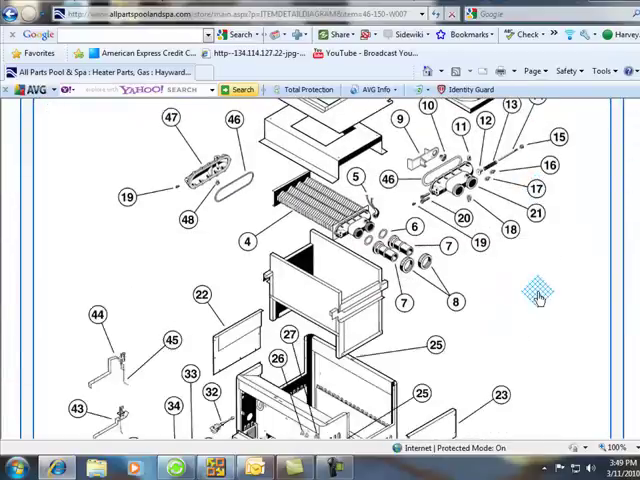
scroll("down", 3)
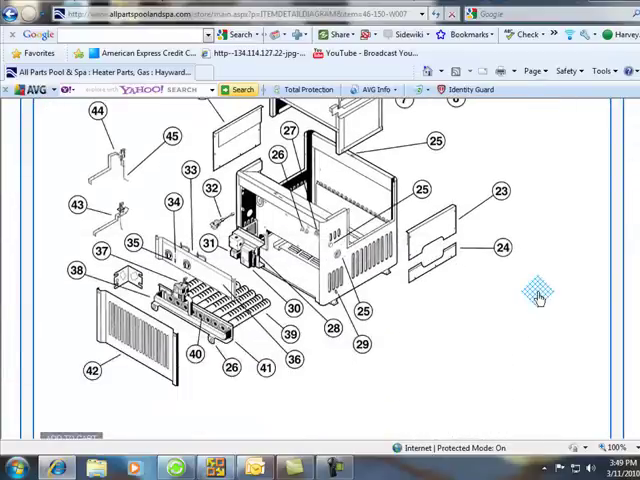